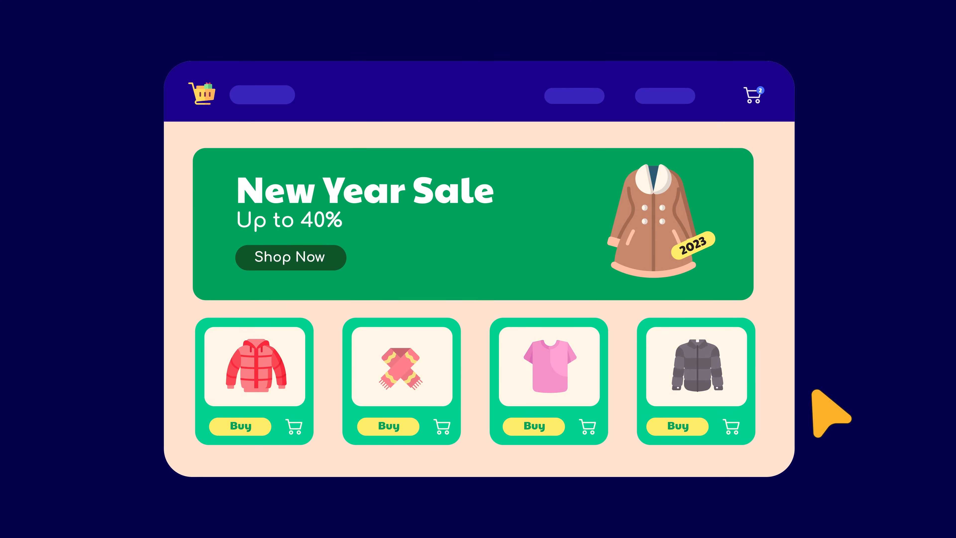
- Go to the WP Social Ninja Platforms page from the WordPress dashboard
click(533, 425)
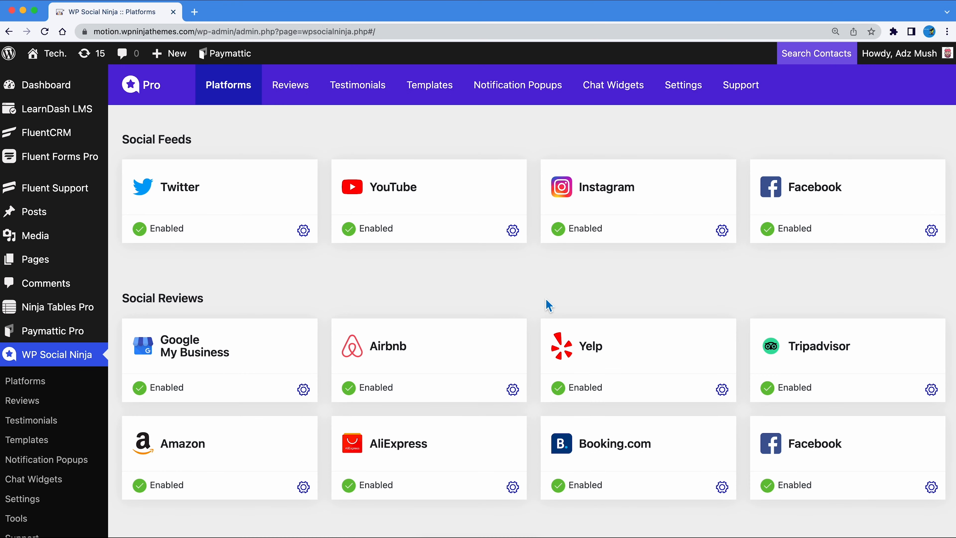
- Create a new chat widget from the Chat Widgets list so its editor appears
click(613, 85)
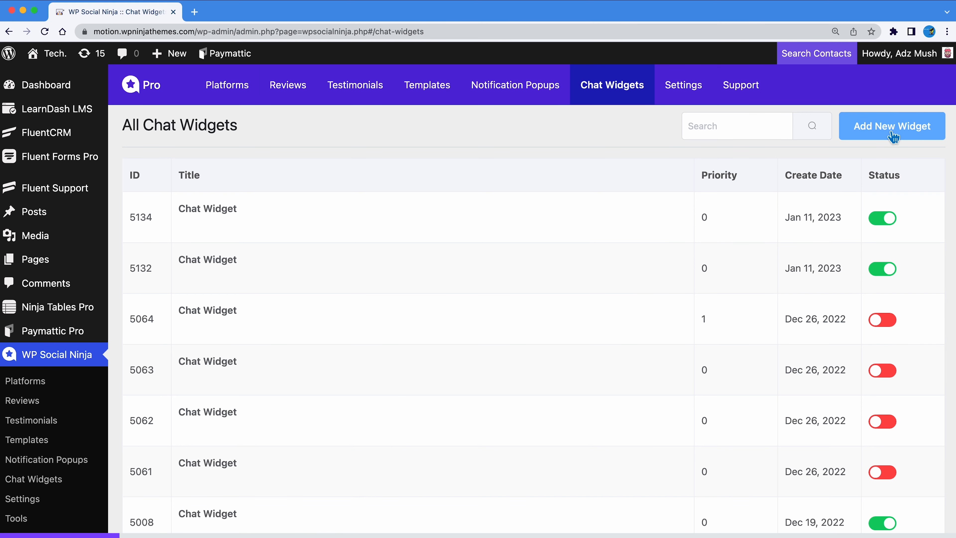
click(891, 125)
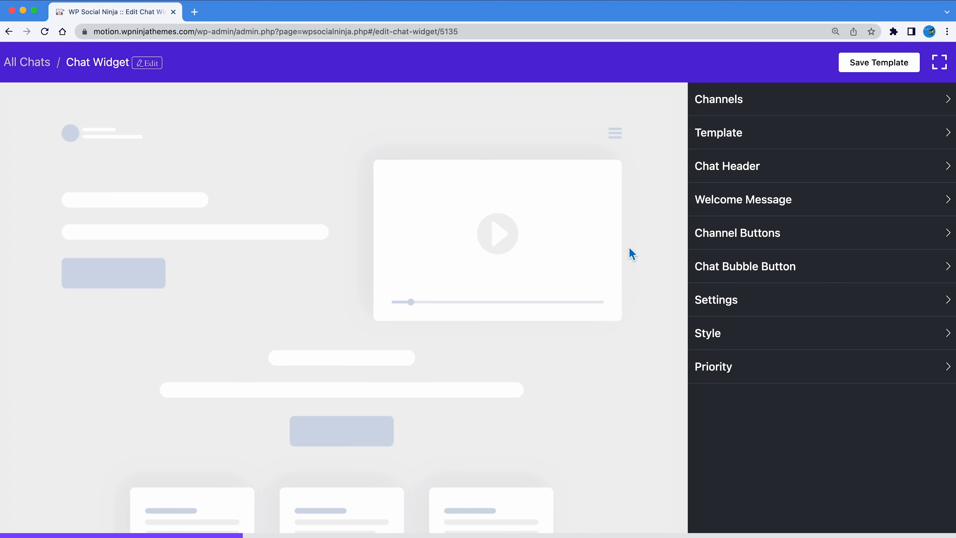
- Add a WhatsApp channel with its phone number and save it
click(718, 99)
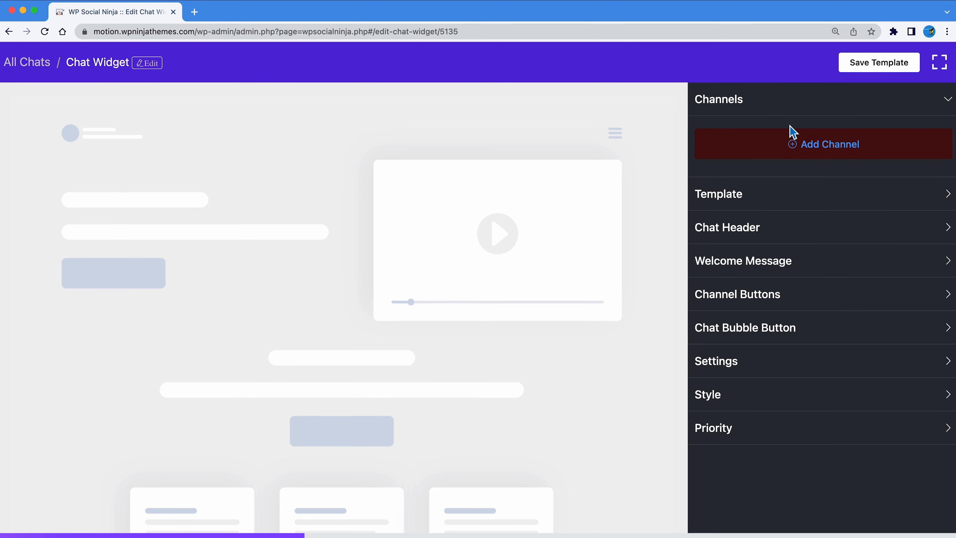
click(823, 144)
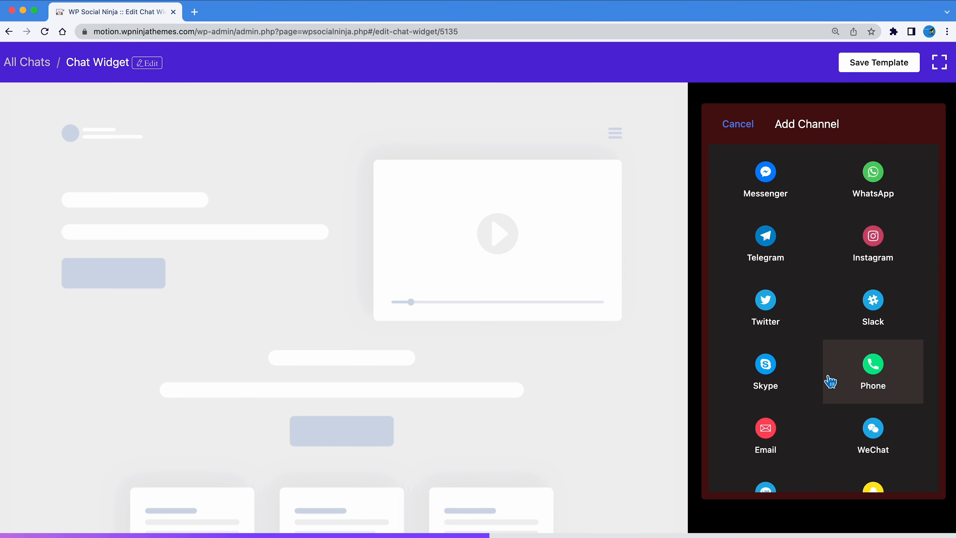
click(872, 172)
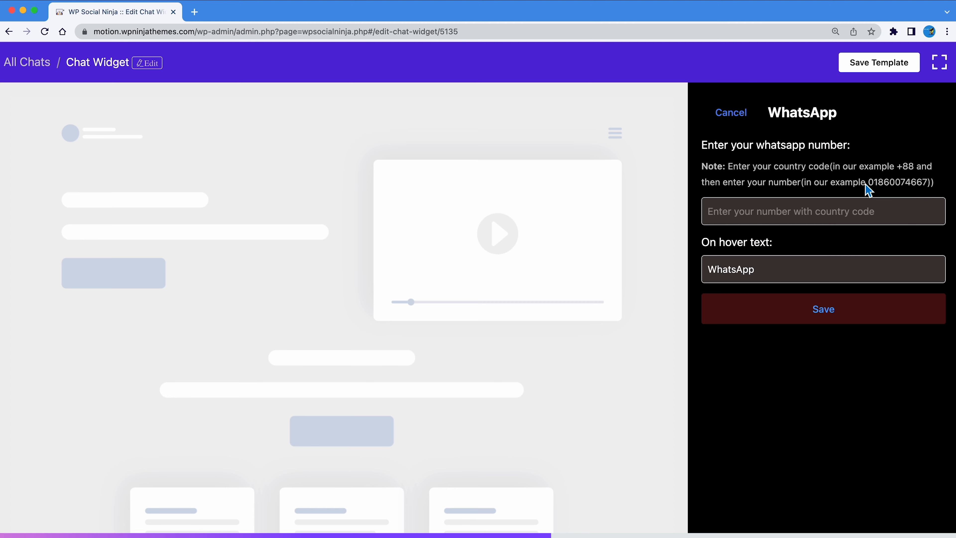
click(823, 211)
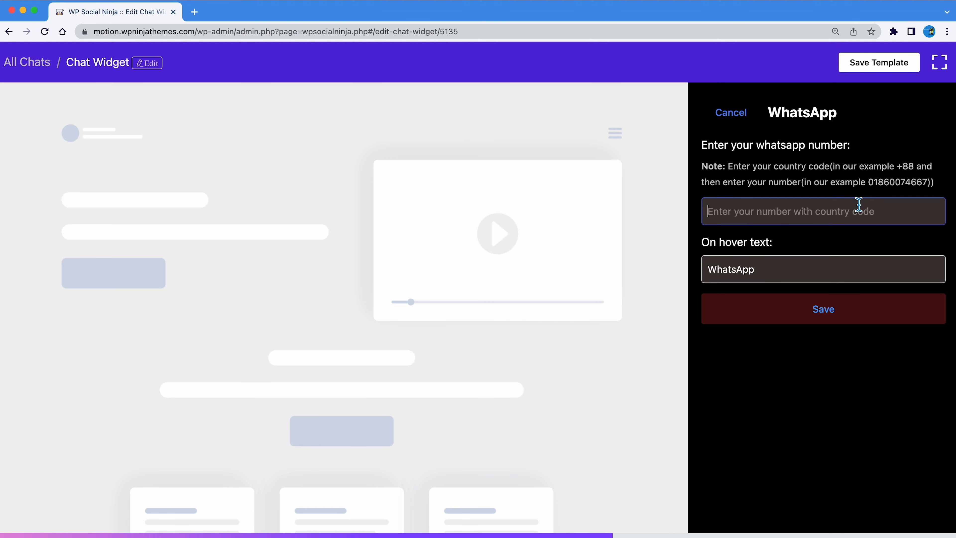
click(822, 309)
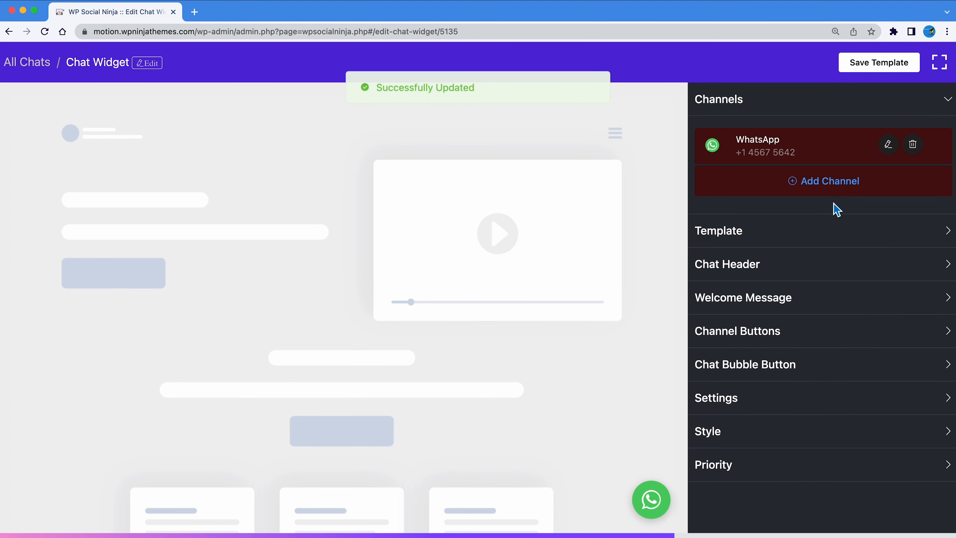
click(824, 181)
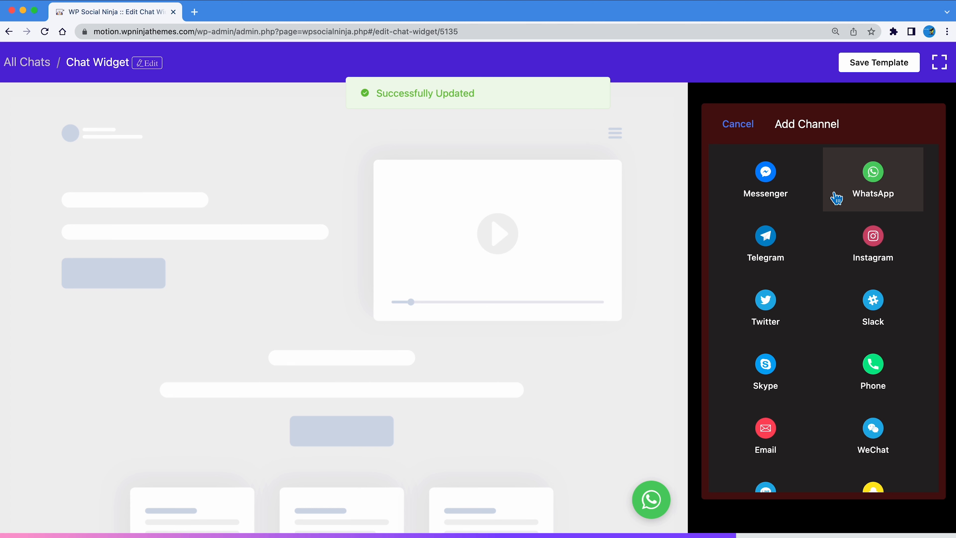
click(765, 177)
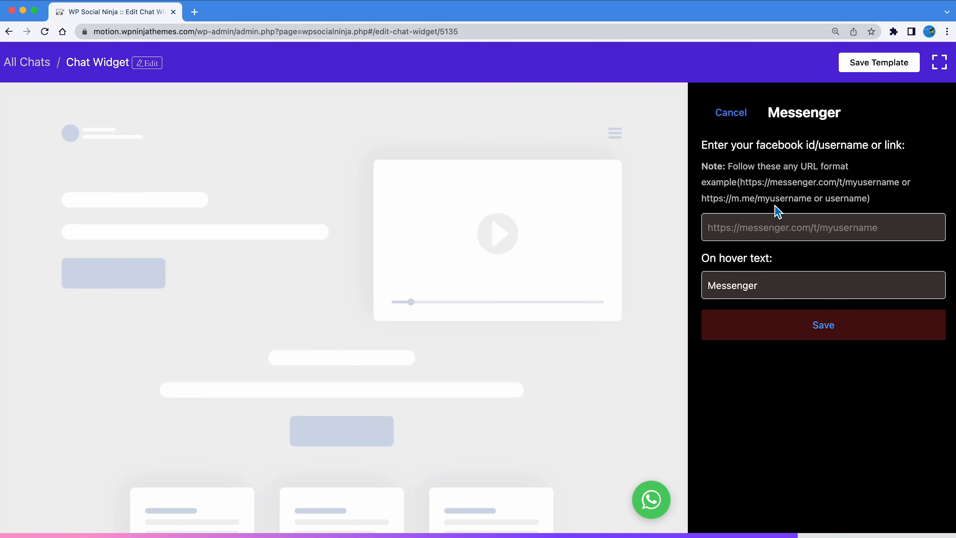
text(www.facebook.com/kc.millan)
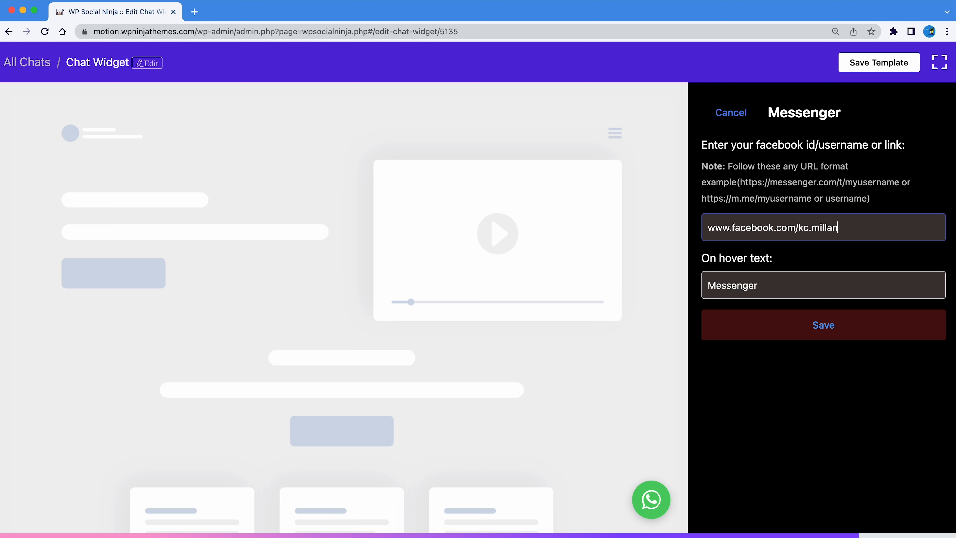
click(821, 324)
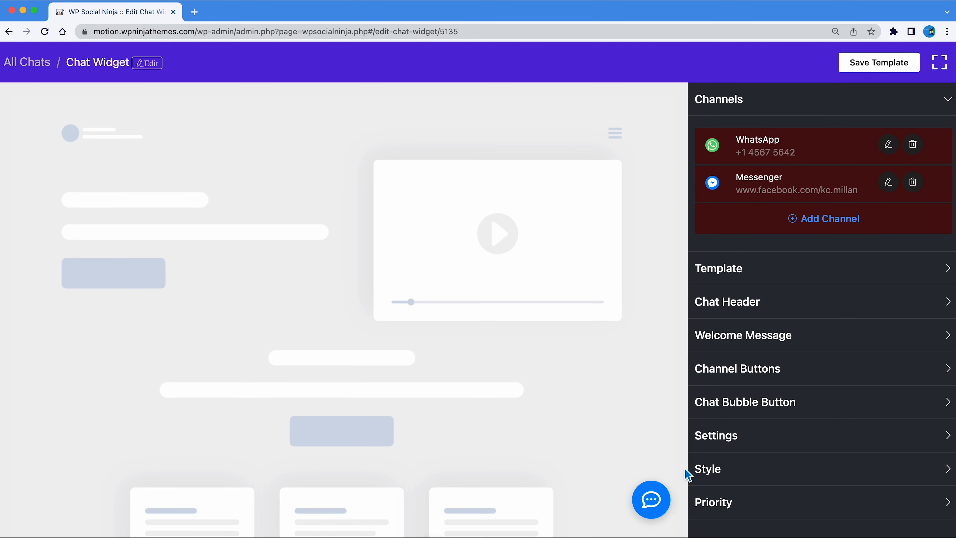
click(651, 499)
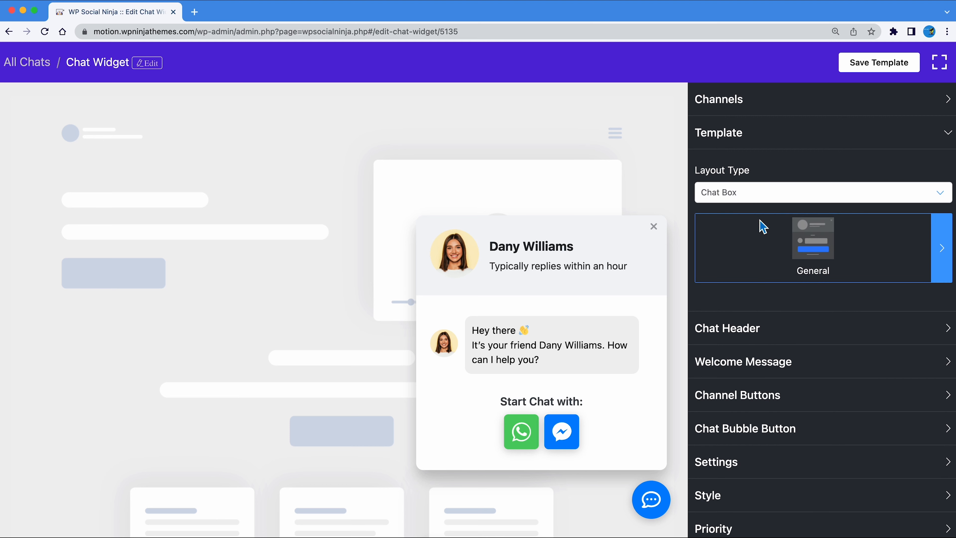
- Apply the Support template to the widget and return to its settings
click(821, 192)
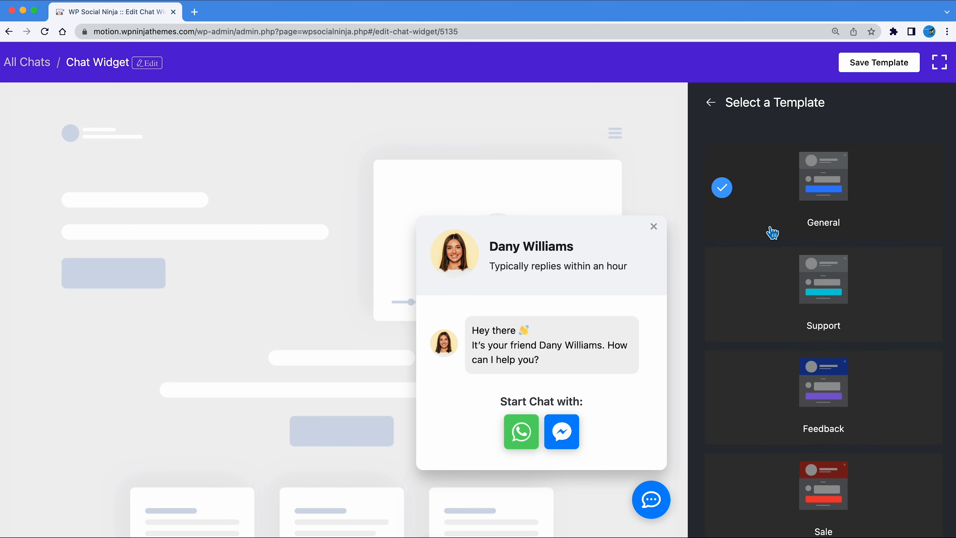
click(822, 279)
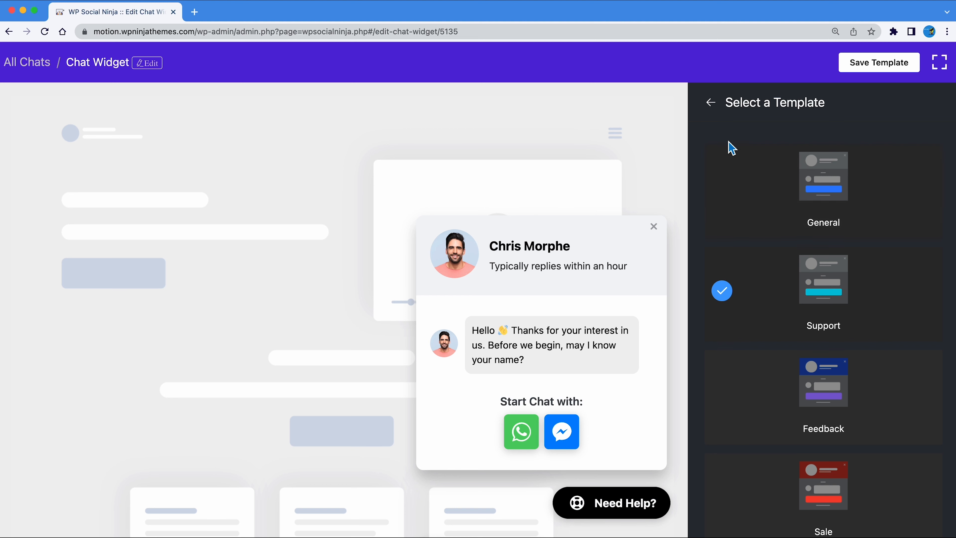
click(710, 102)
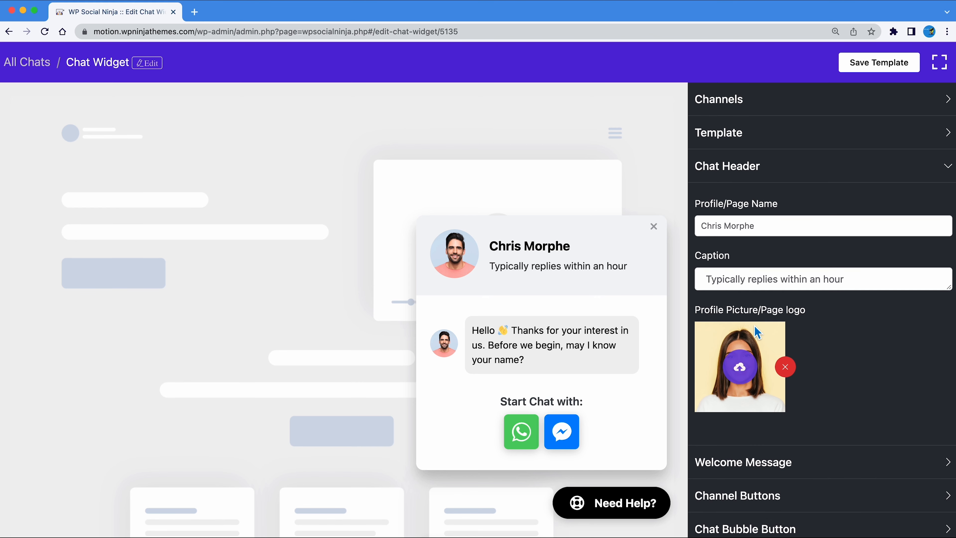
- Rename the chat header profile to 'Jhon Murphy' and review the greeting message
double_click(726, 226)
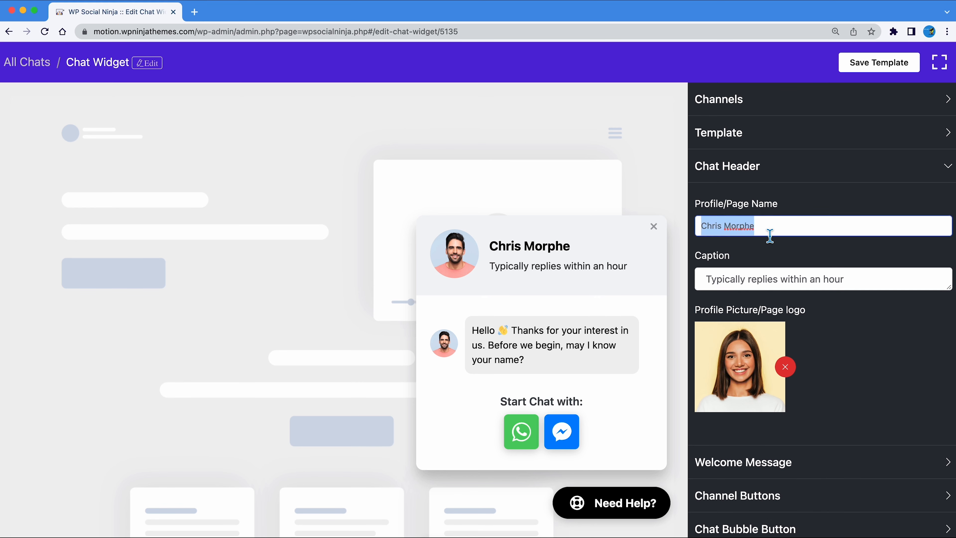
text(Jhon Murphy)
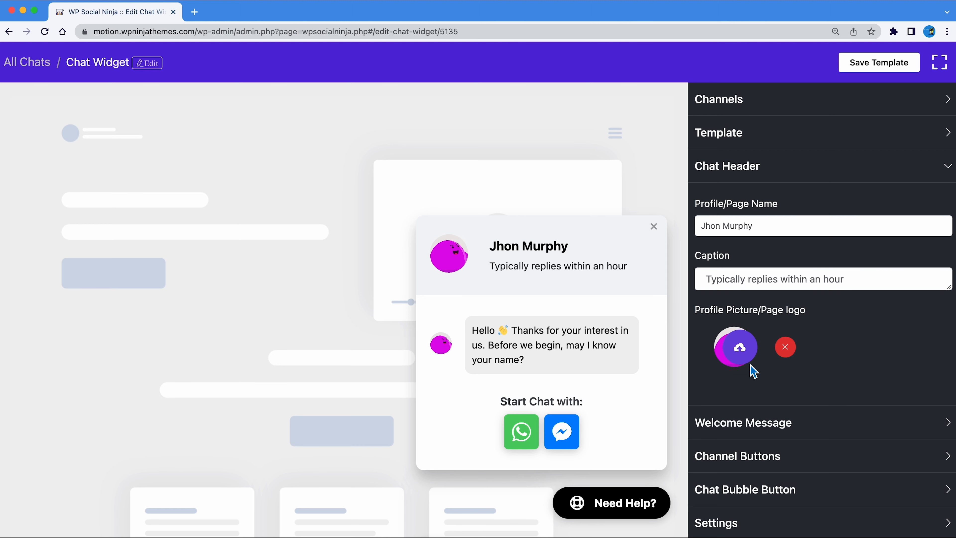
click(727, 166)
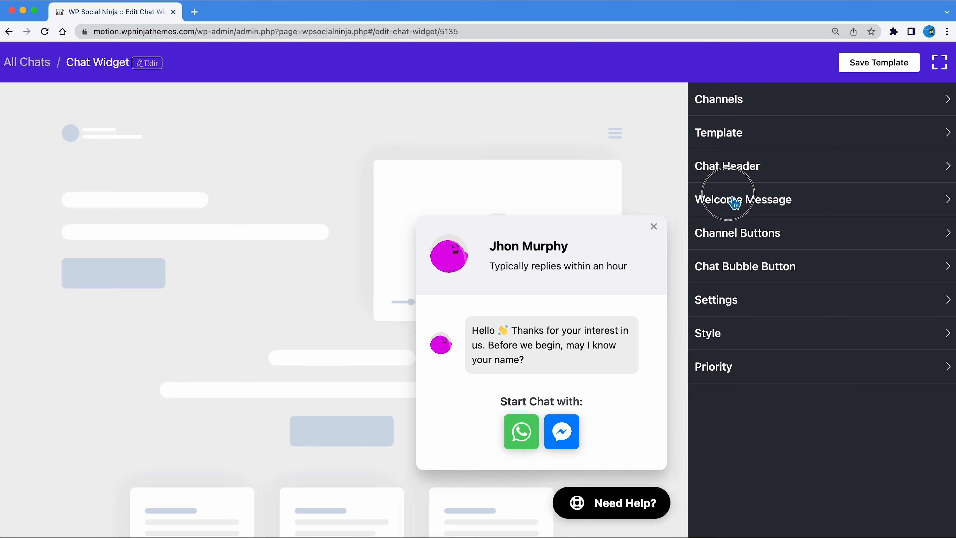
click(743, 199)
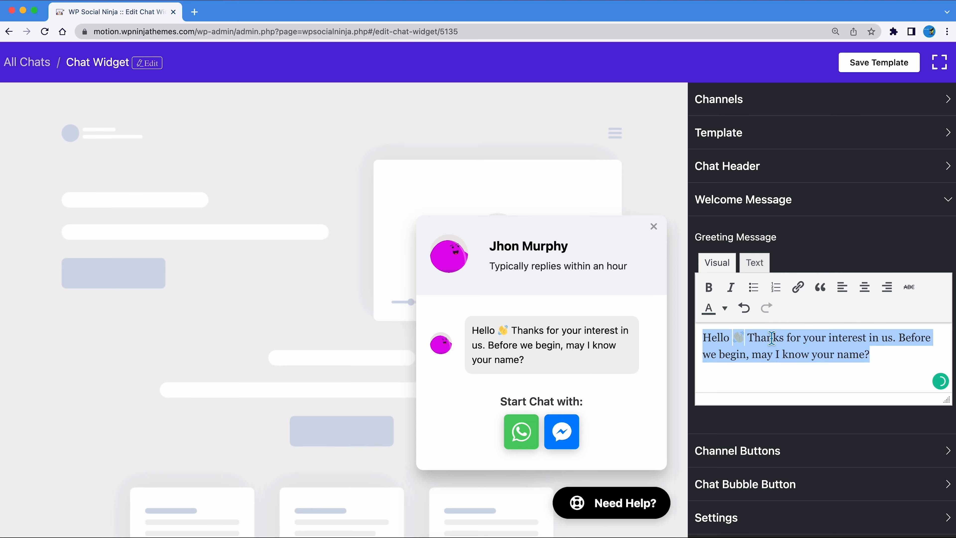
click(742, 199)
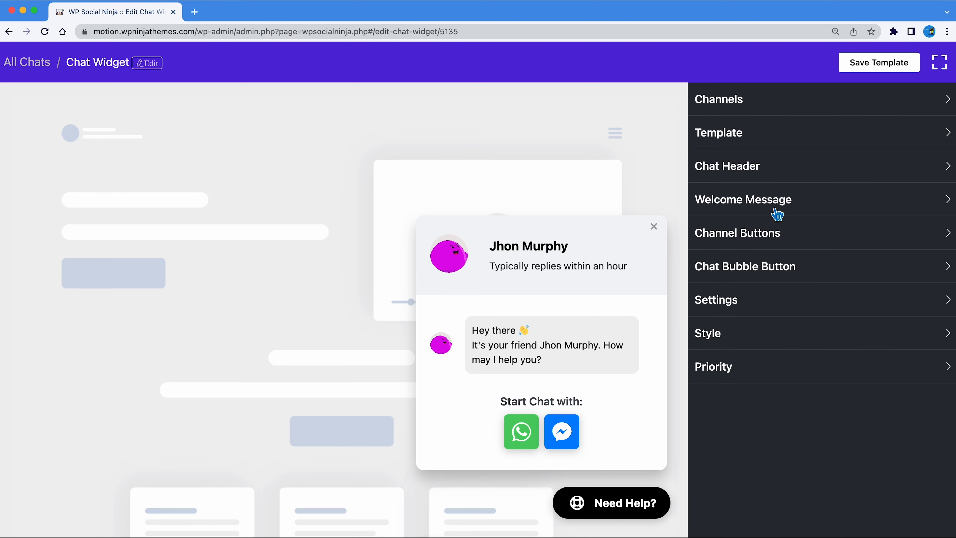
- Enable chat icons on the channel buttons
click(736, 233)
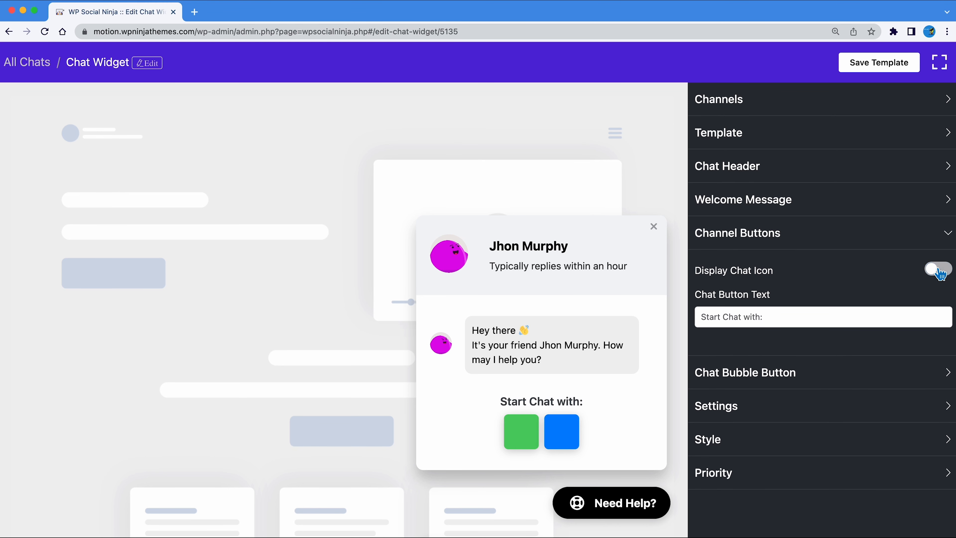
click(937, 268)
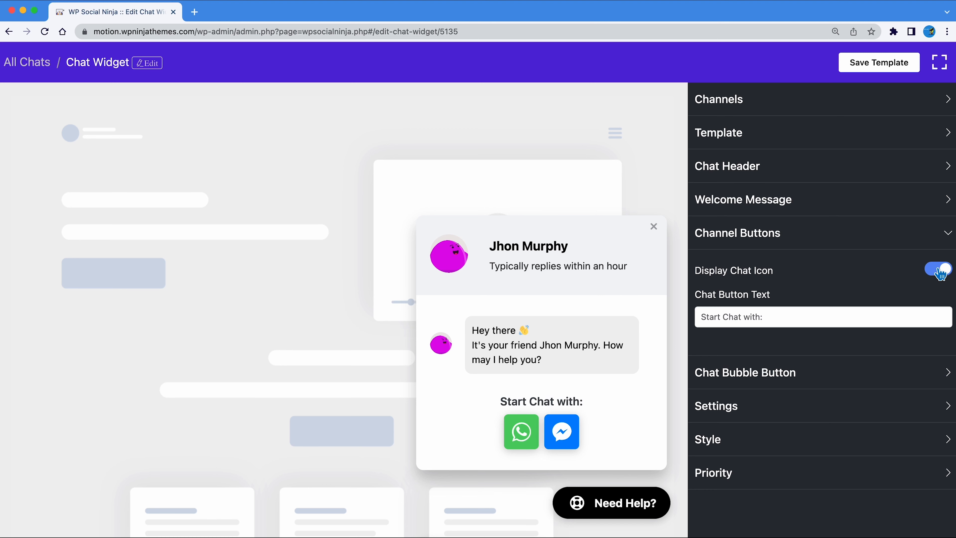
click(823, 317)
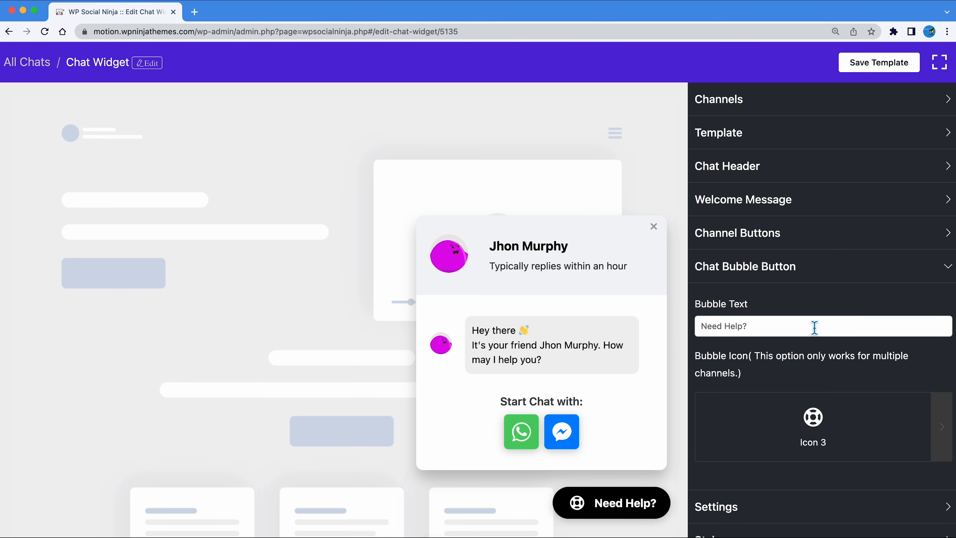
- Change the bubble text to 'Need Support?' and pick a different bubble icon
text(Need Support?)
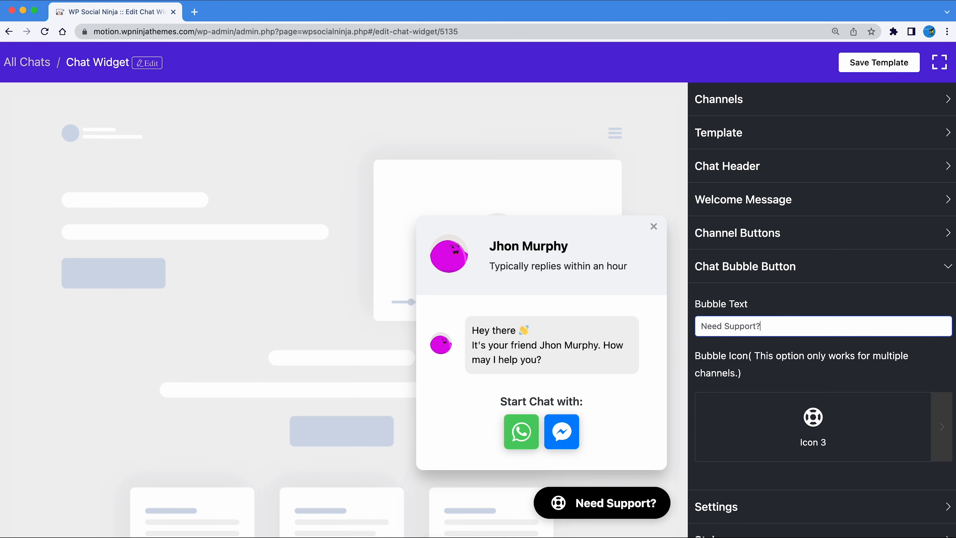
click(812, 426)
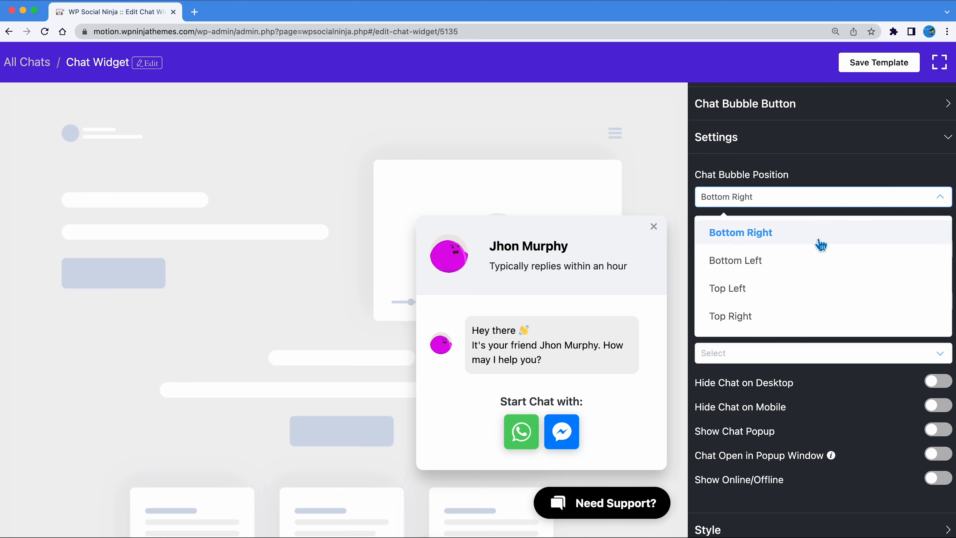
- Keep the bubble at bottom right and show the chat on Posts and Pages, desktop visible
click(735, 260)
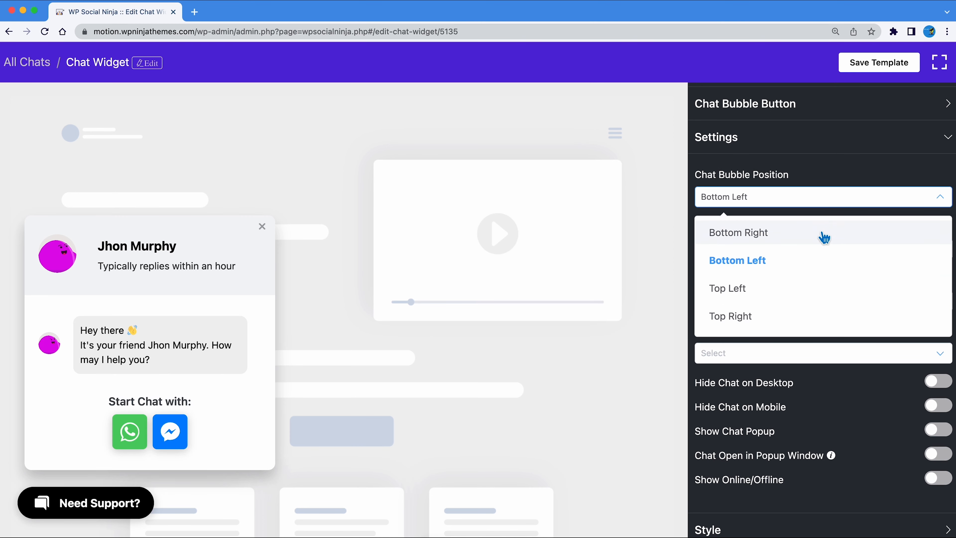
click(736, 232)
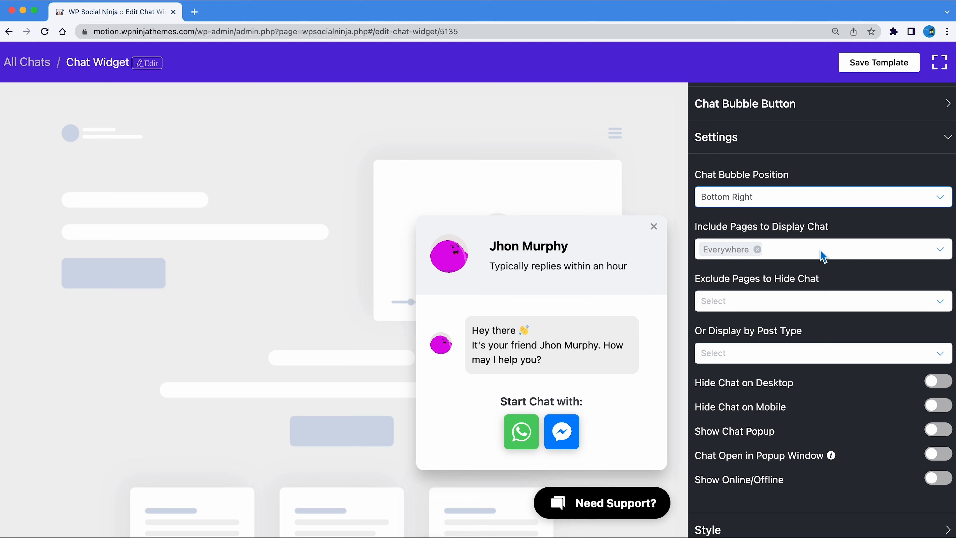
mouse_move(831, 313)
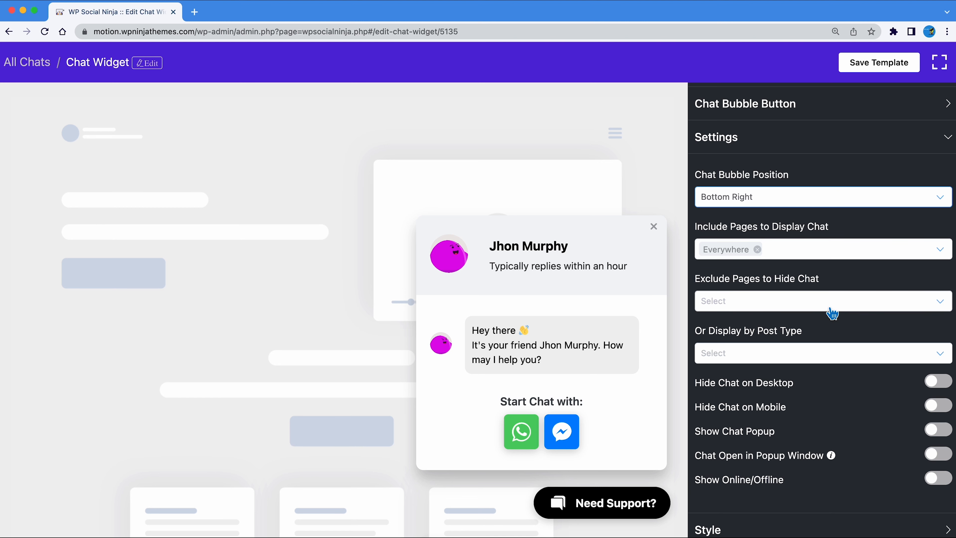
click(820, 352)
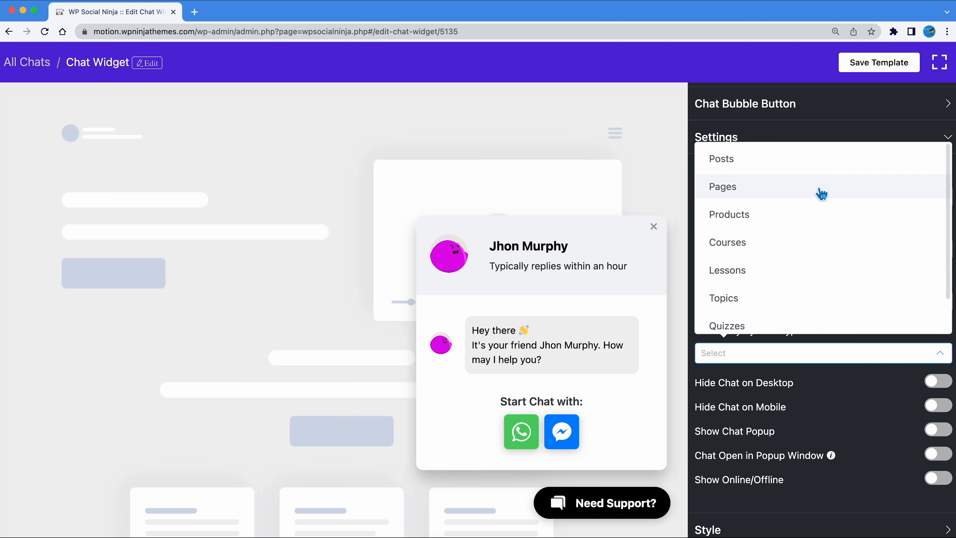
click(722, 187)
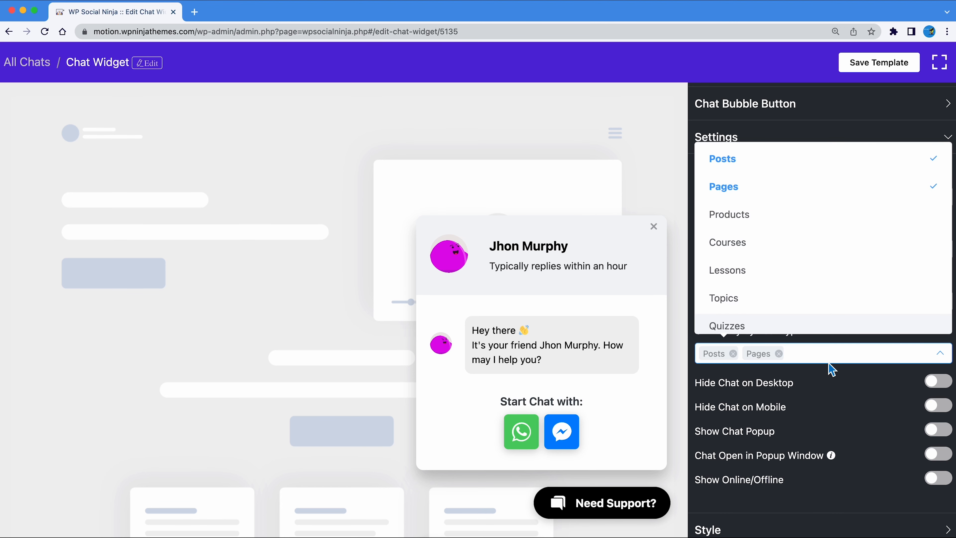
click(937, 382)
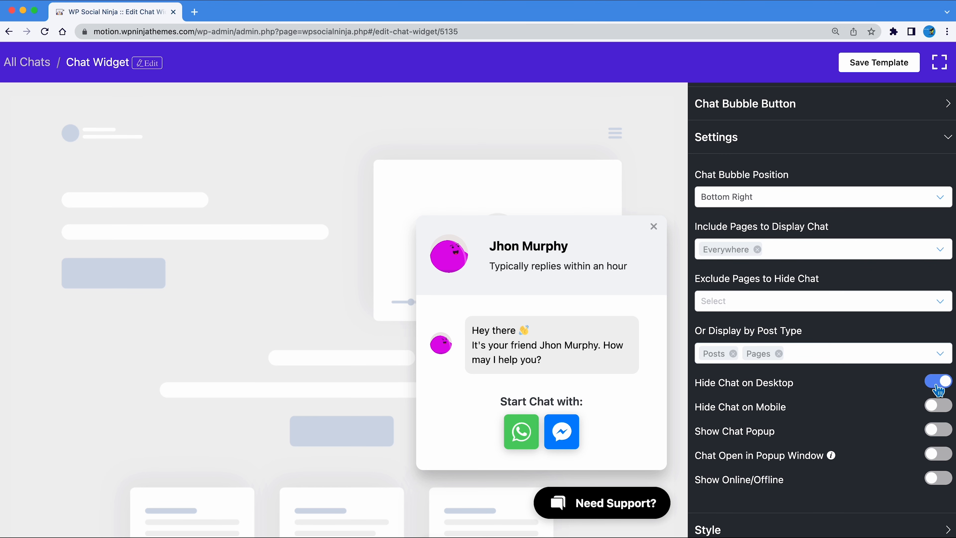
click(937, 383)
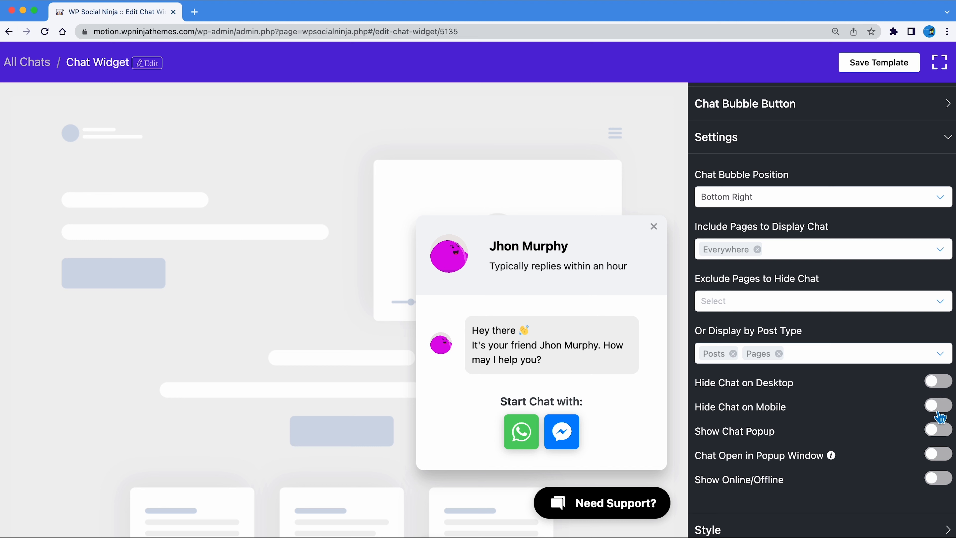
- Enable the chat popup, popup window, online/offline status and a time schedule for online hours
click(936, 431)
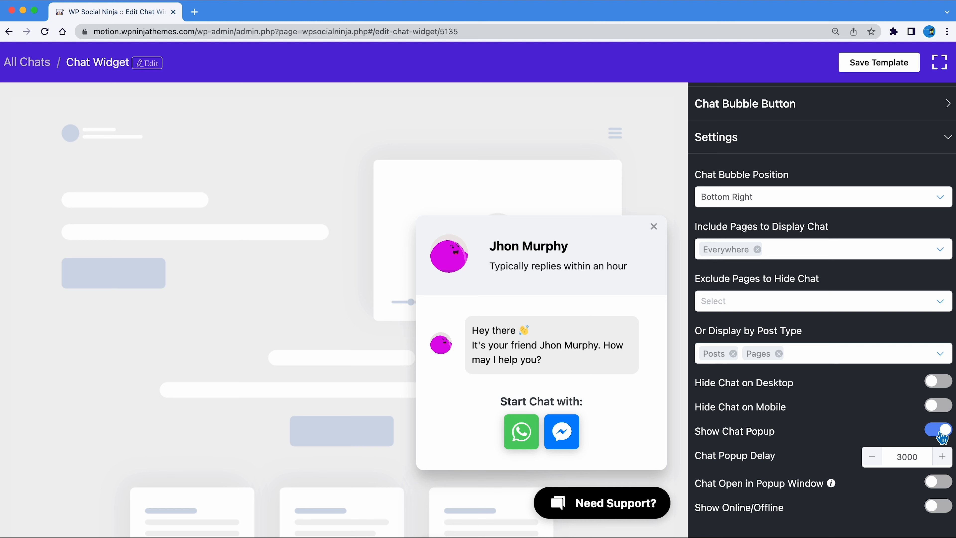
click(944, 481)
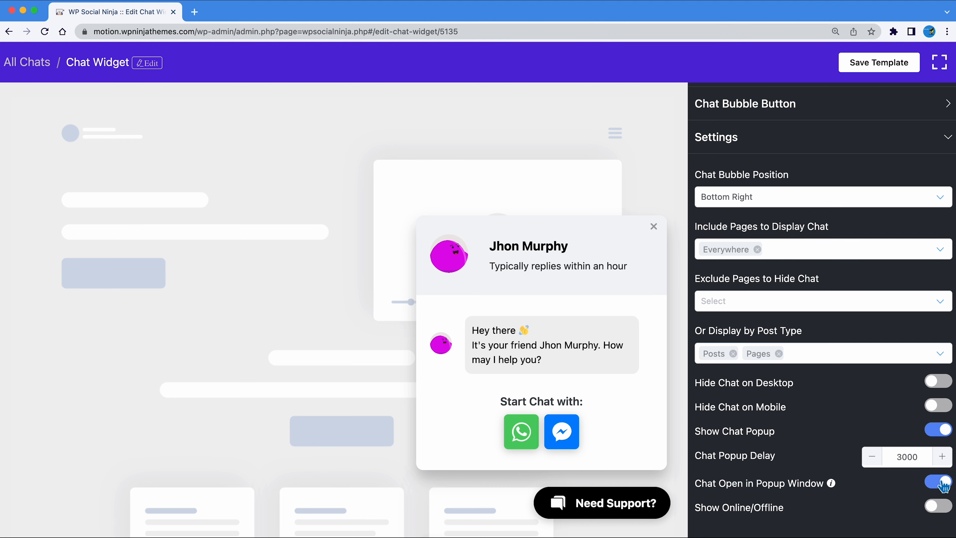
click(937, 505)
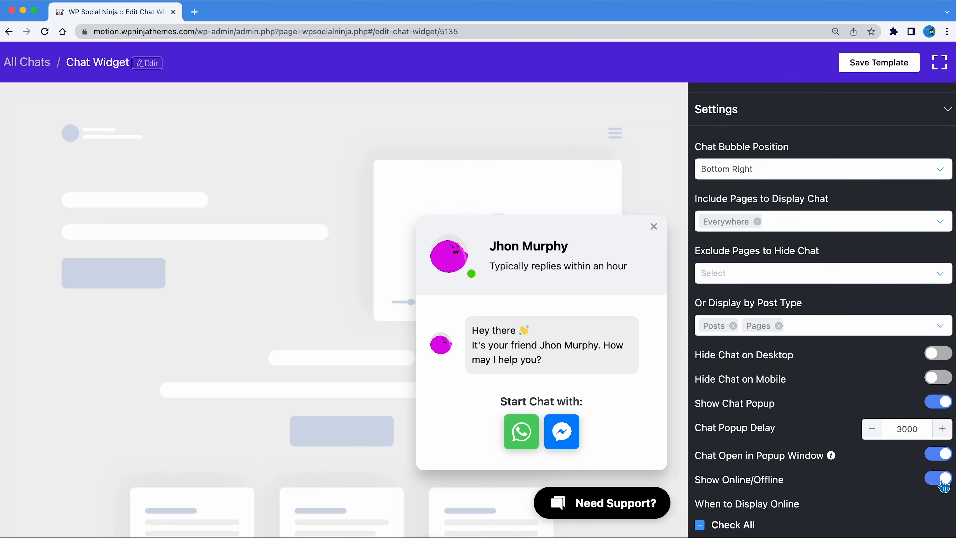
scroll(down, 3)
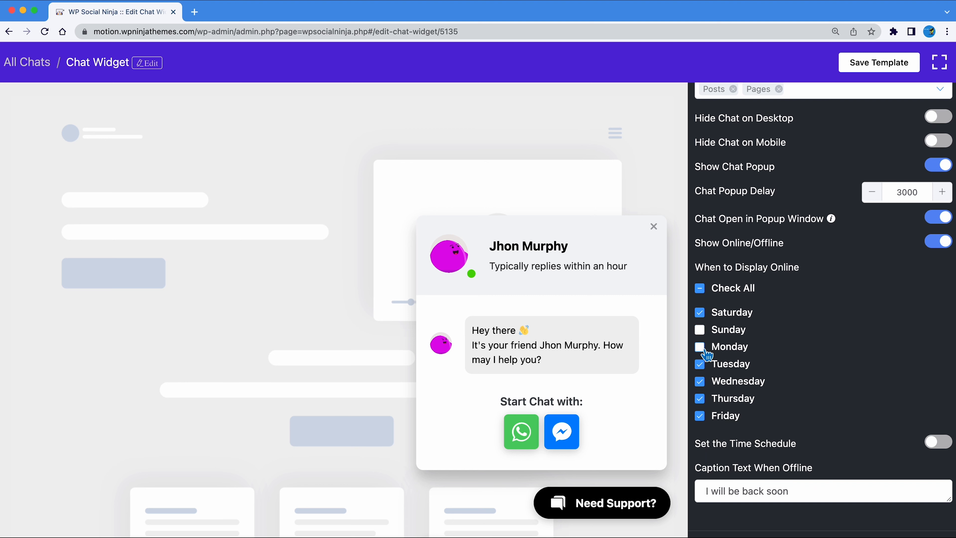
click(937, 442)
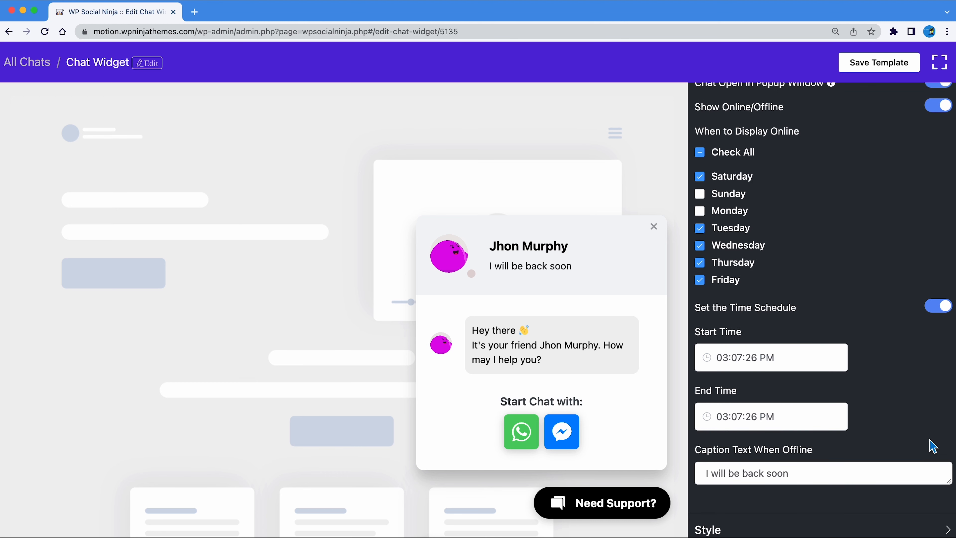
mouse_move(939, 317)
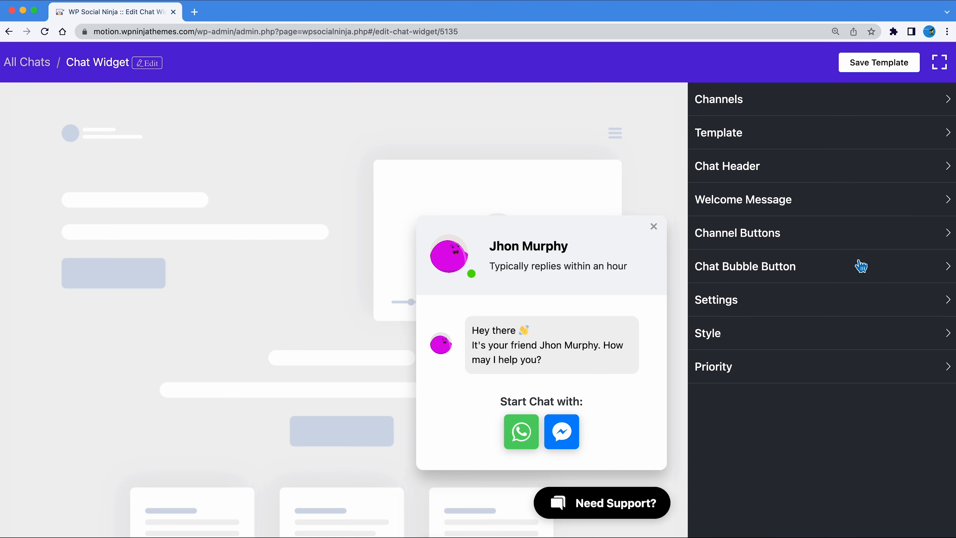
- Give the chat header a blue background and the bubble button a pink background
click(707, 333)
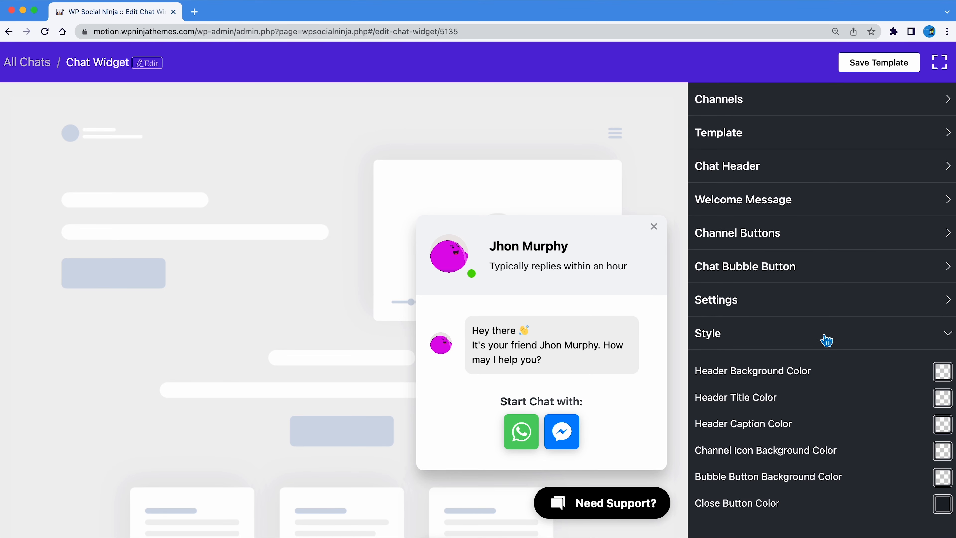
click(942, 370)
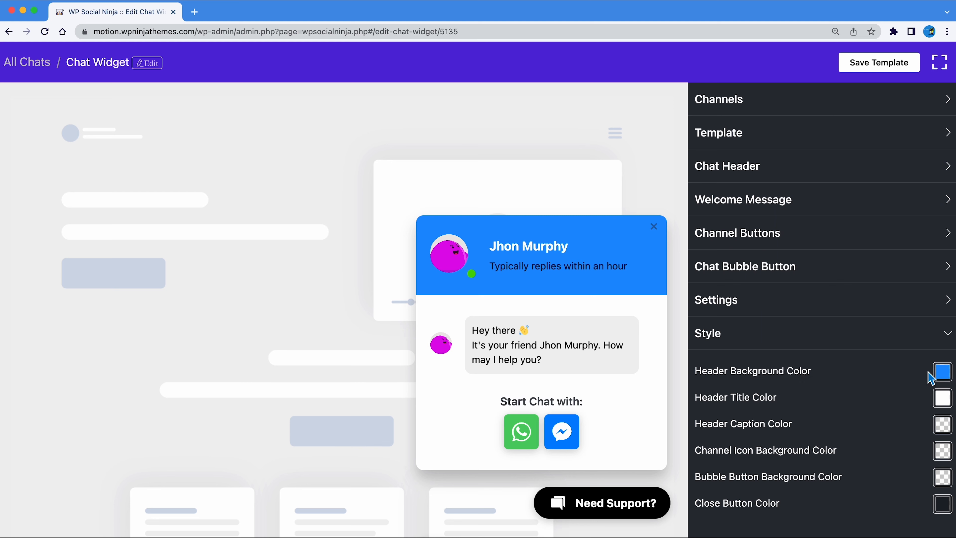
click(941, 372)
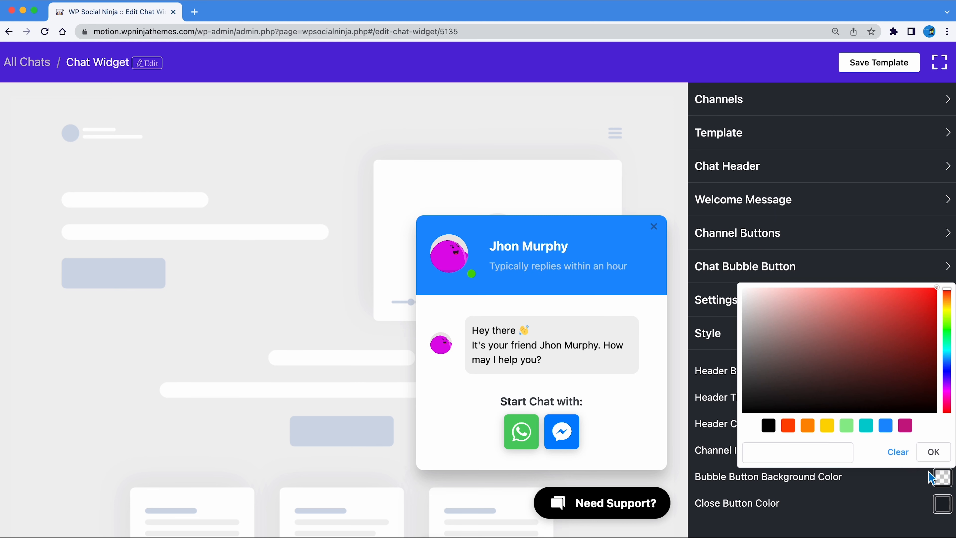
click(907, 299)
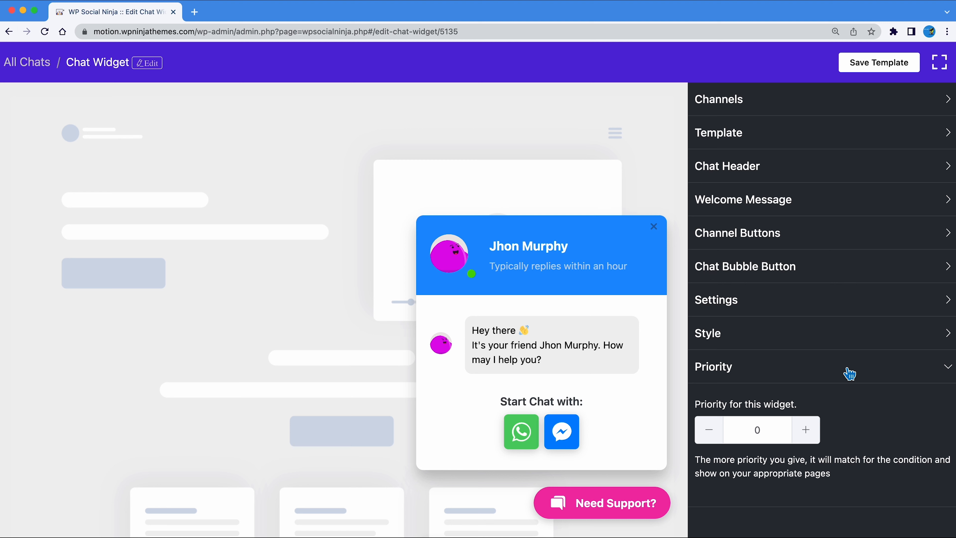
click(712, 366)
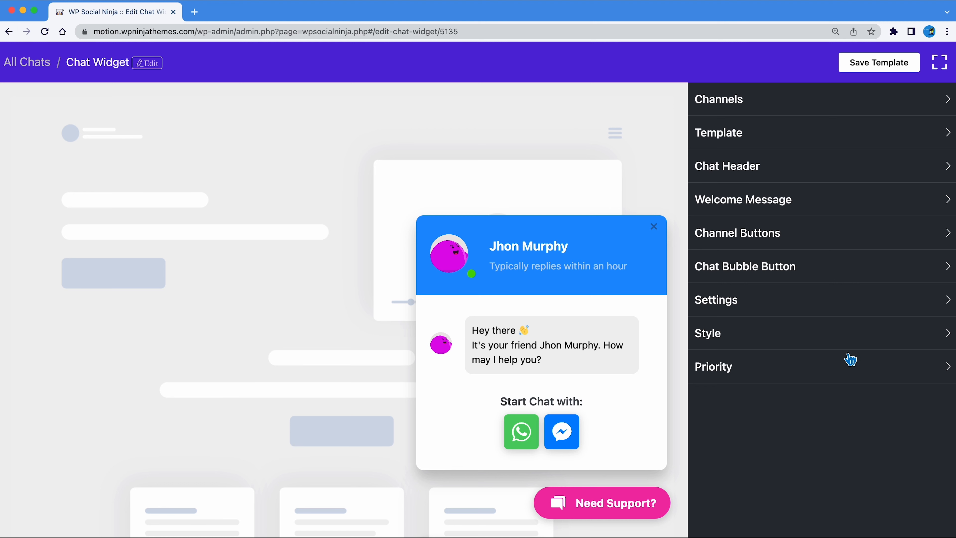
- View the live website and open the chat widget from its bubble
click(877, 62)
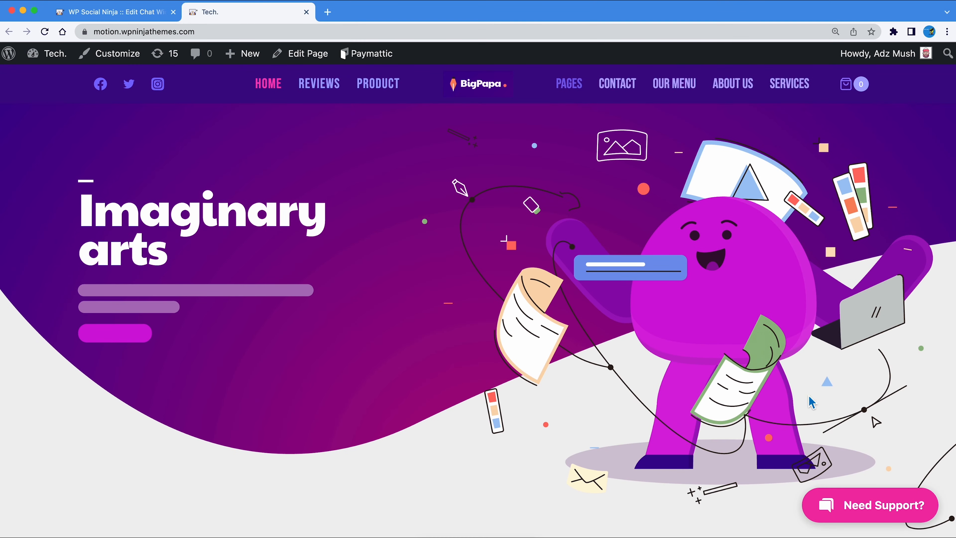
click(871, 505)
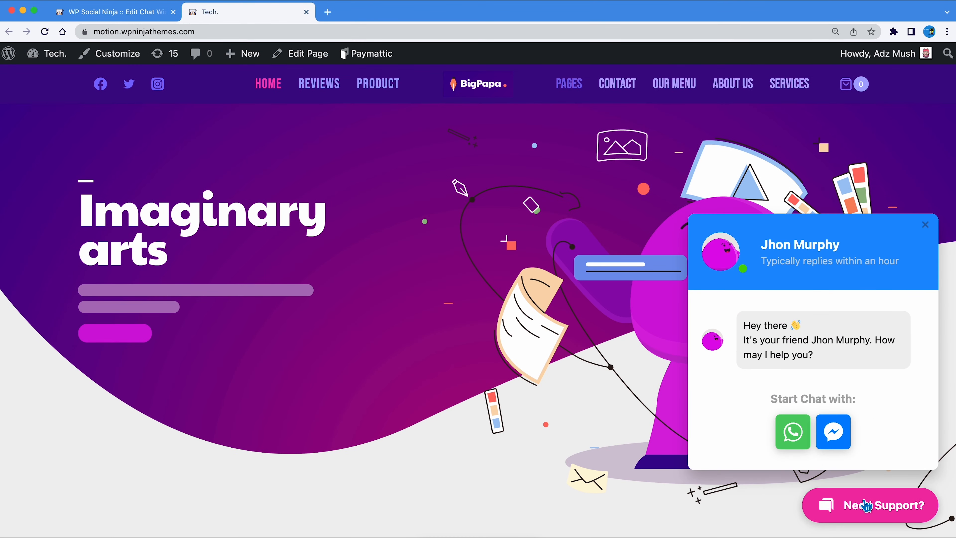